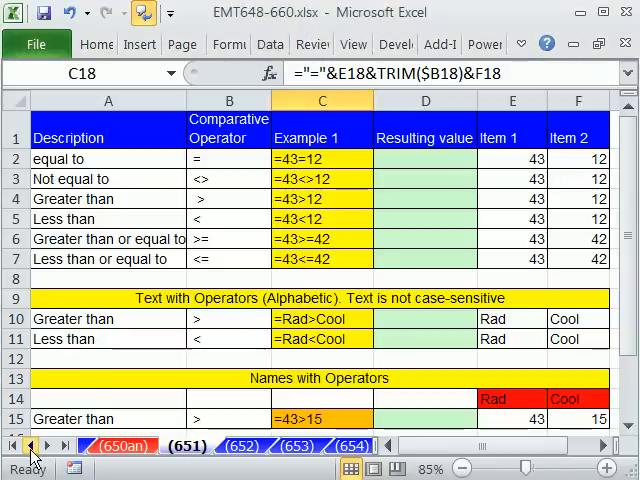
Glance at the New Book sheet and return to the comparative operators sheet.
left_click(28, 444)
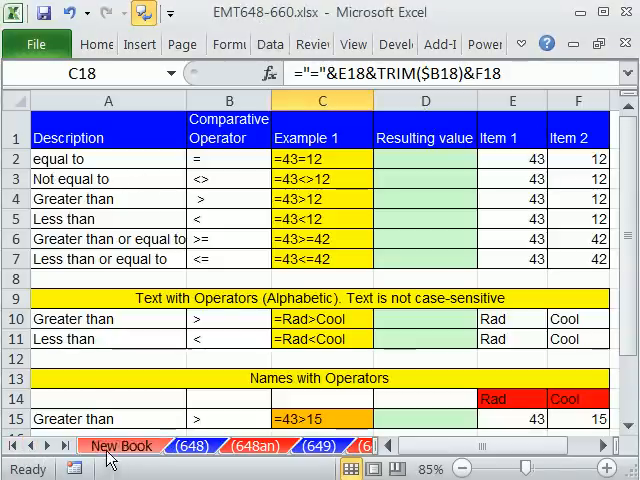
left_click(120, 446)
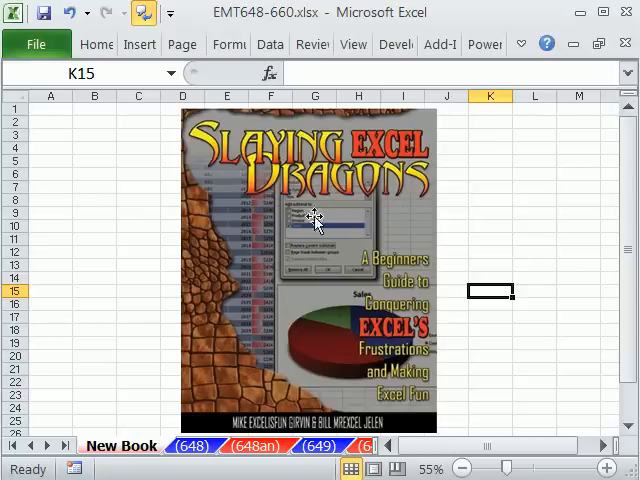
left_click(30, 446)
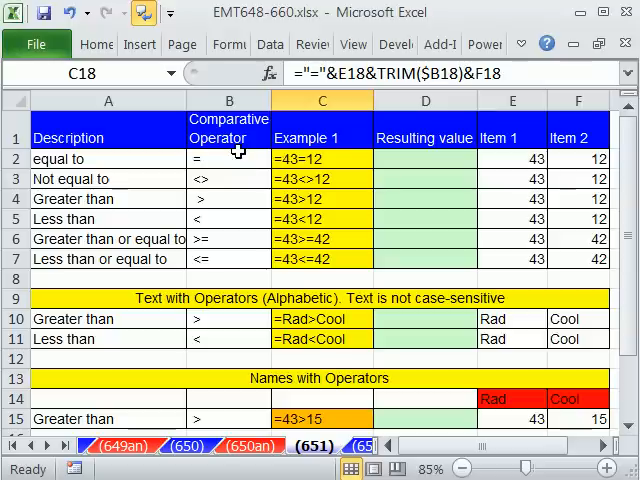
Enter the equal-to test =E2=F2 in D2 and the not-equal test =E3<>F3 in D3.
left_click(424, 160)
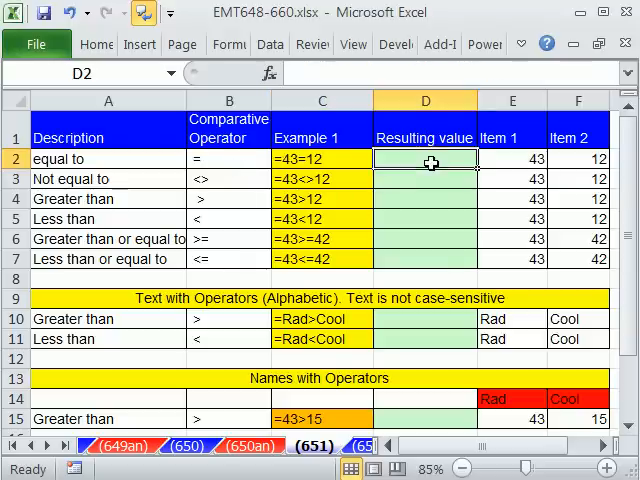
mouse_move(428, 288)
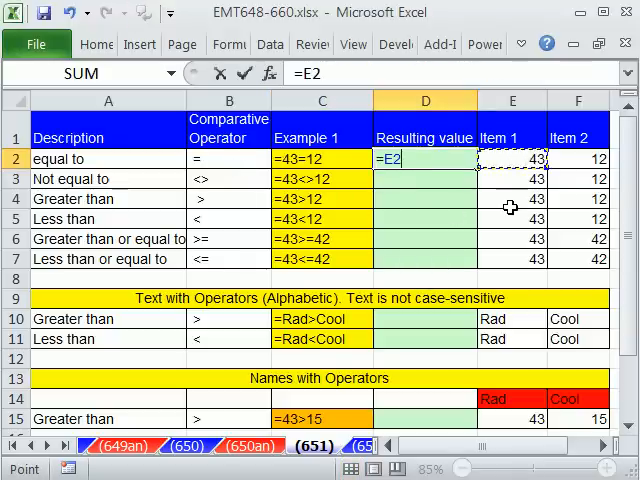
type("=")
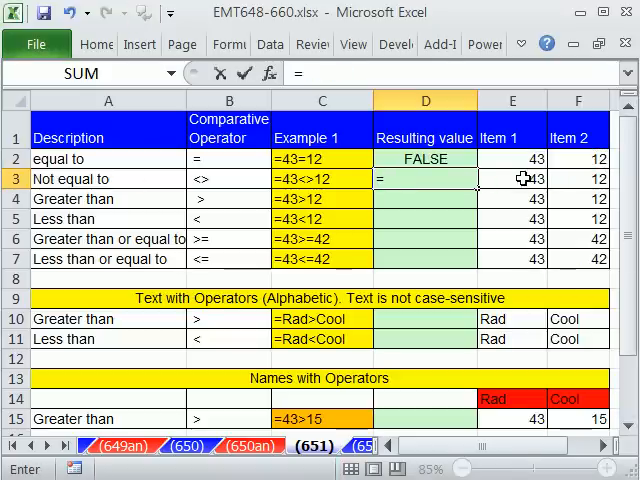
left_click(512, 178)
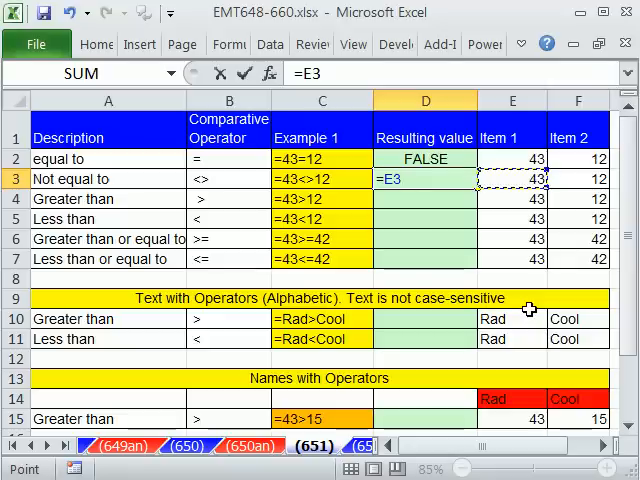
type("<>")
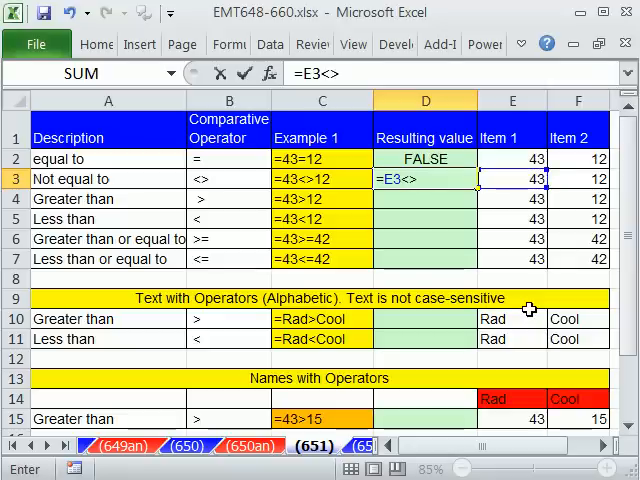
left_click(576, 178)
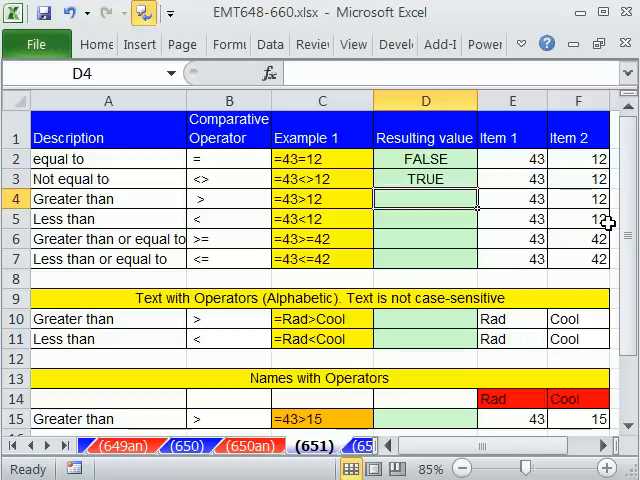
Enter the greater-than test =E4>F4 in D4, then retype E4 as 13 and 12.00001.
type("=E4>")
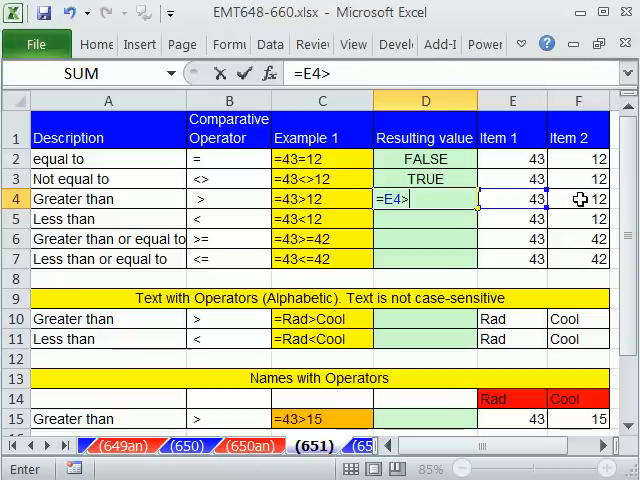
left_click(578, 198)
type("12")
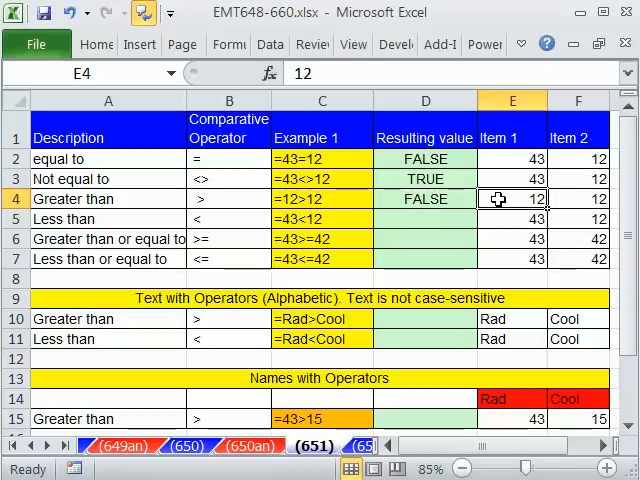
type("13")
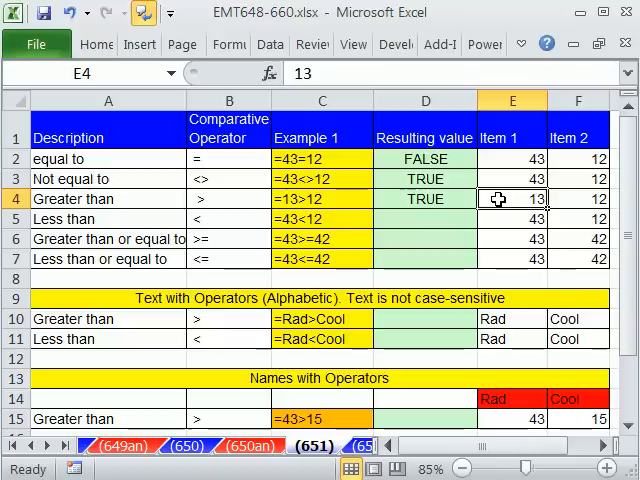
type("12.00001")
left_click(424, 218)
type("=E5")
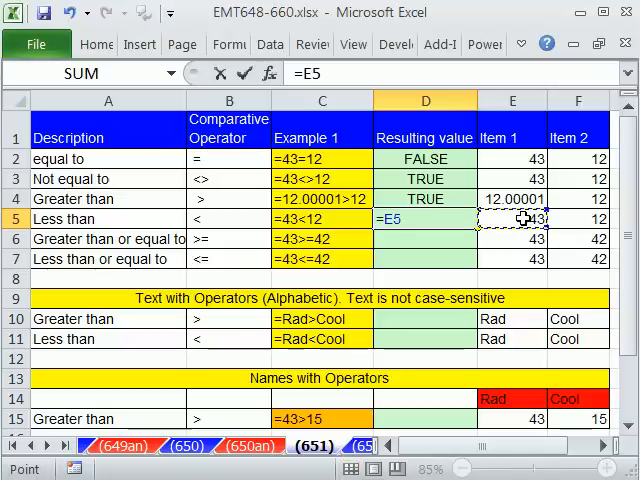
Complete the less-than test in D5 and the greater-or-equal test =E6>=F6 in D6.
left_click(576, 218)
type("=E6>")
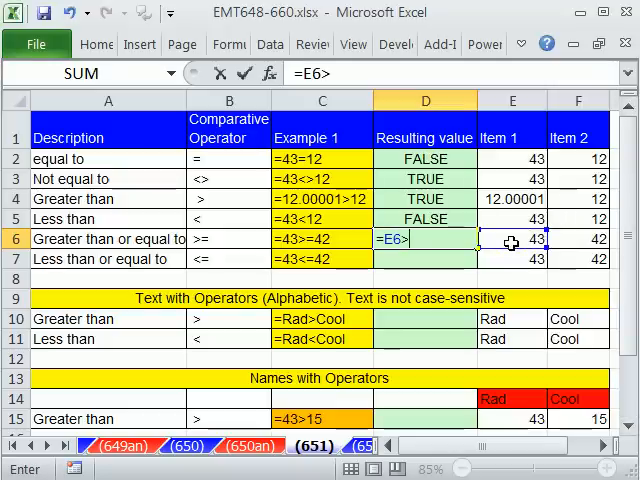
type("=")
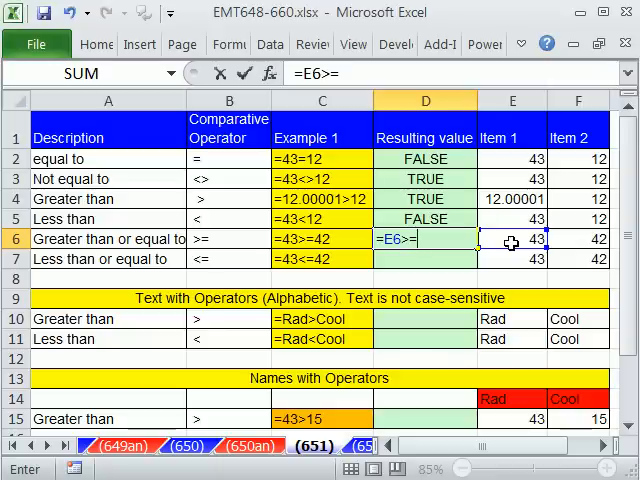
left_click(578, 240)
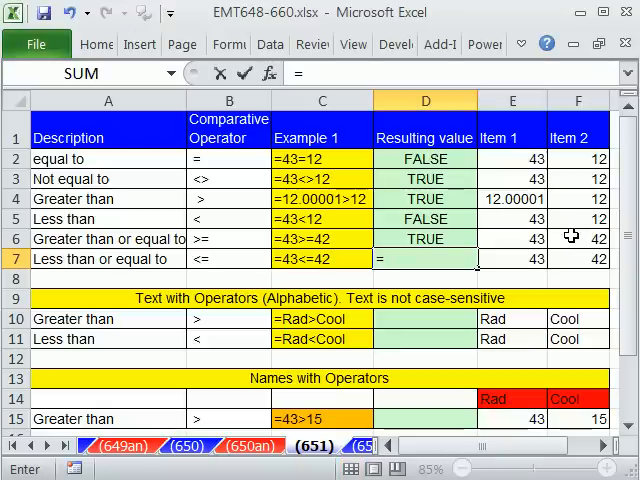
Enter the less-or-equal test =E7<=F7 in D7 and change E7 to 42.99999, still TRUE.
type("E7z")
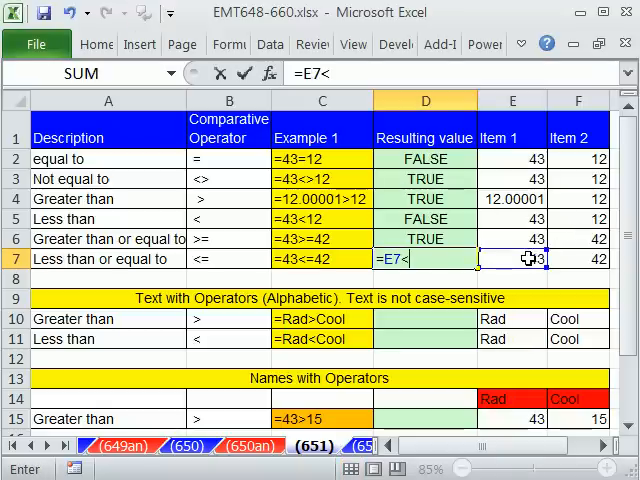
type("=")
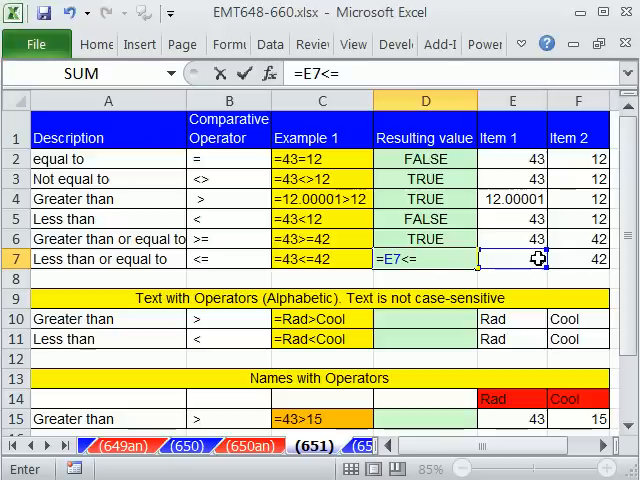
left_click(578, 260)
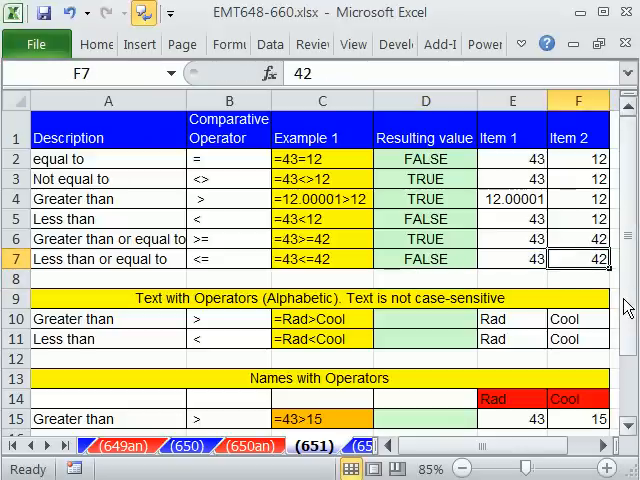
type("43")
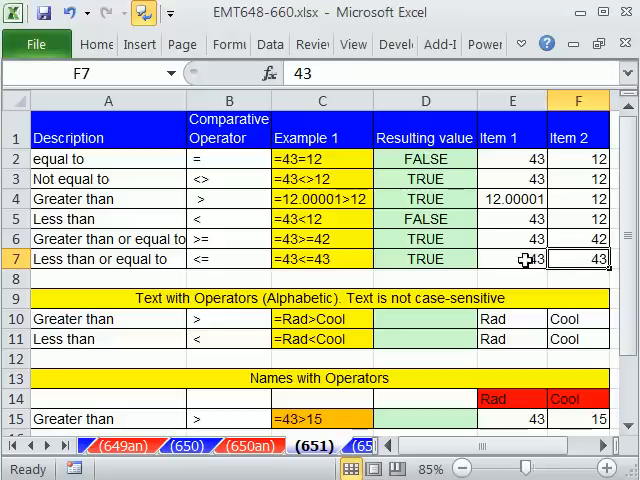
left_click(512, 260)
type("42.99999")
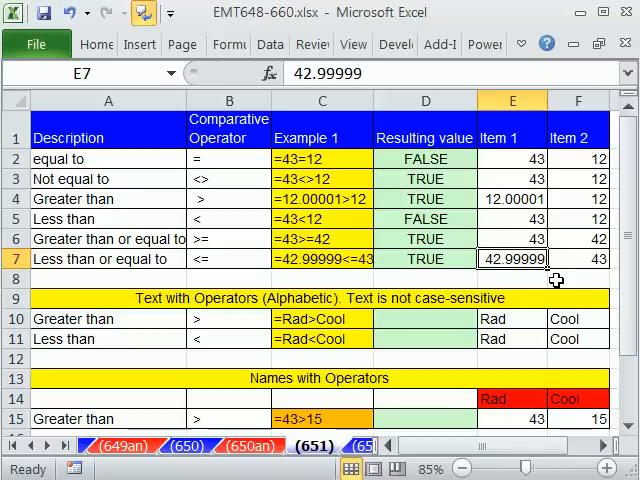
mouse_move(510, 260)
type("=")
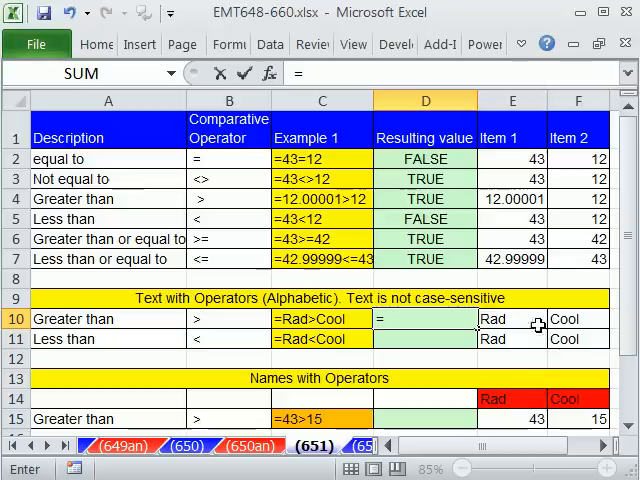
Enter =E10>F10 giving TRUE for Rad>Cool and =E11<F11 giving FALSE for Rad<Cool.
left_click(512, 318)
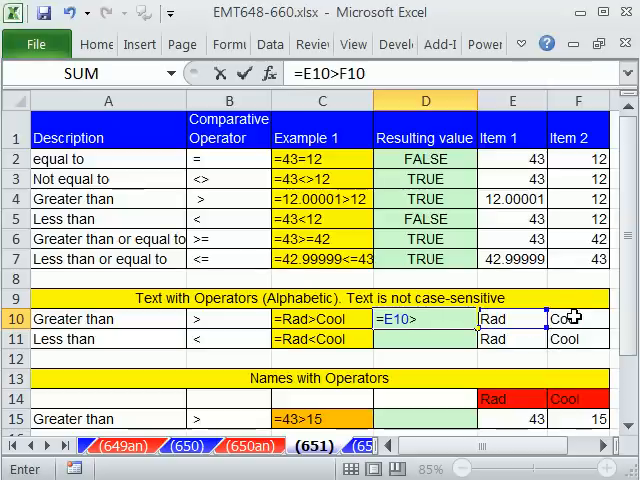
left_click(568, 318)
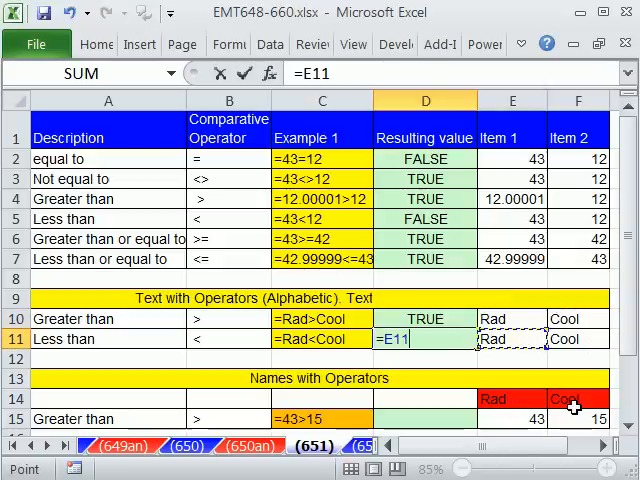
type("<F11")
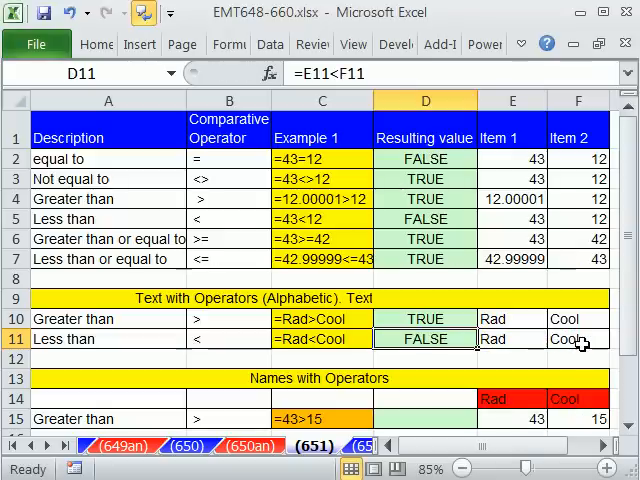
left_click(512, 320)
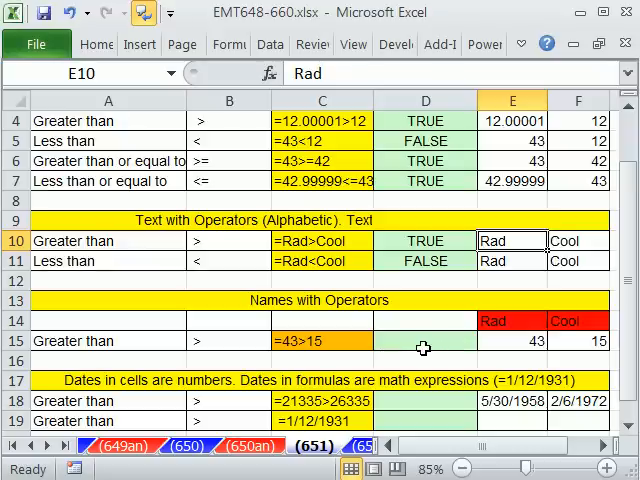
Enter =rad>cool in D15 using the named ranges, returning TRUE for 43 over 15.
left_click(512, 340)
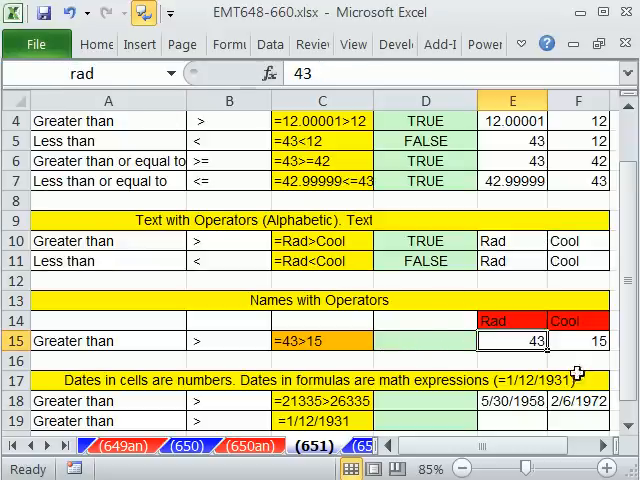
left_click(576, 340)
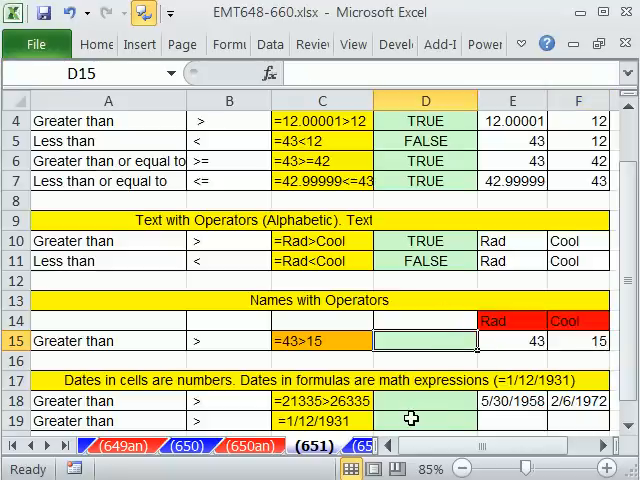
type("=rad")
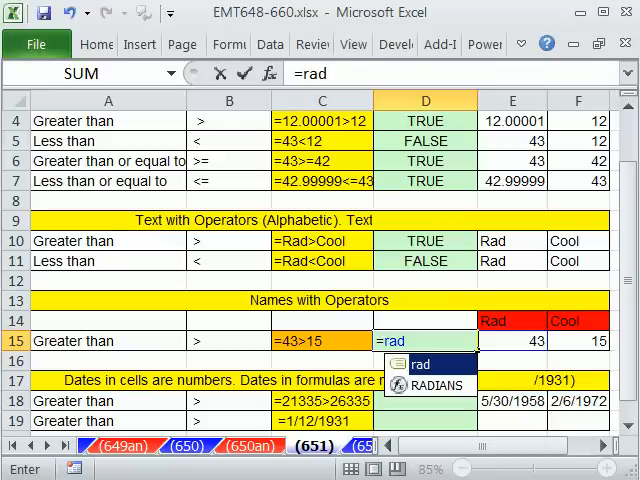
type(">cool")
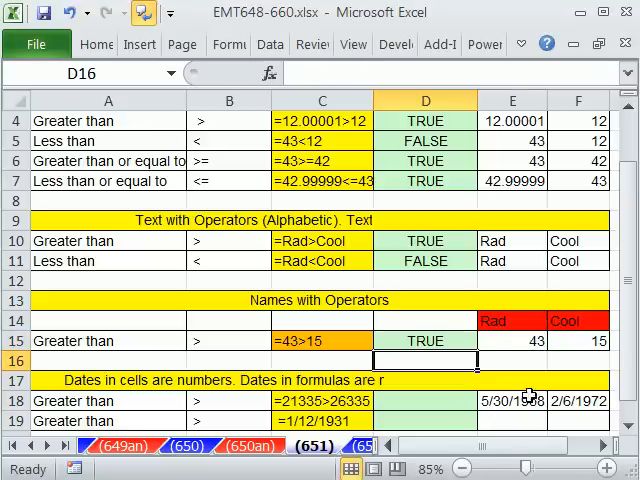
type("=rad>cool")
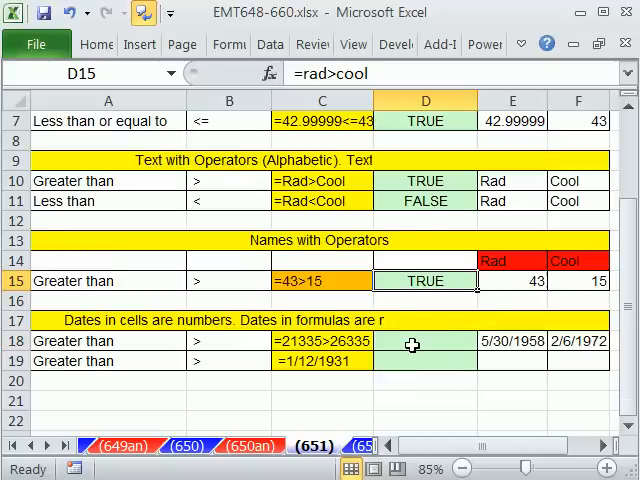
Enter =E18>F18 in D18, showing FALSE for 5/30/1958 against 2/6/1972.
left_click(424, 340)
type("=")
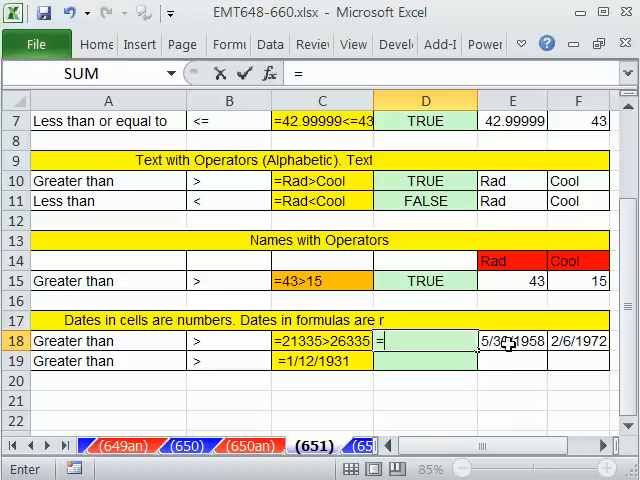
left_click(512, 340)
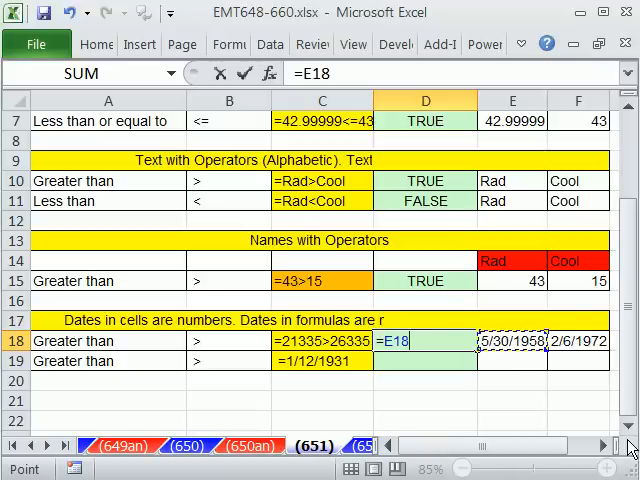
type(">")
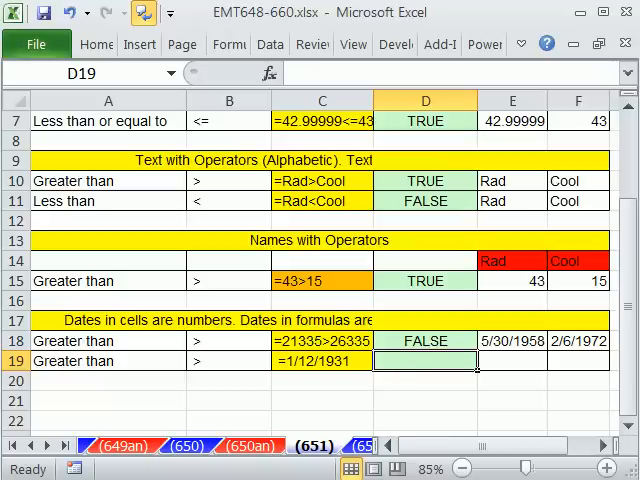
type("=")
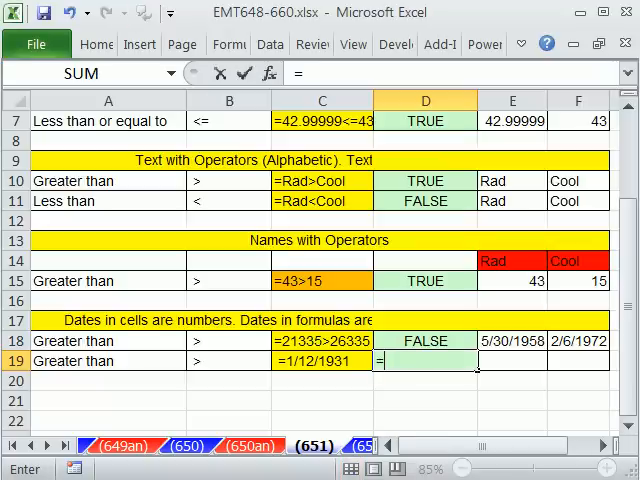
Begin a literal date formula in D19 starting =1/12/1931>.
type("=1/12/")
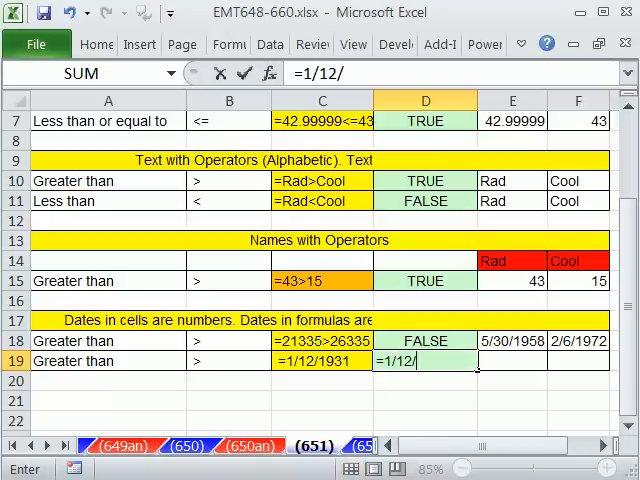
type("1931")
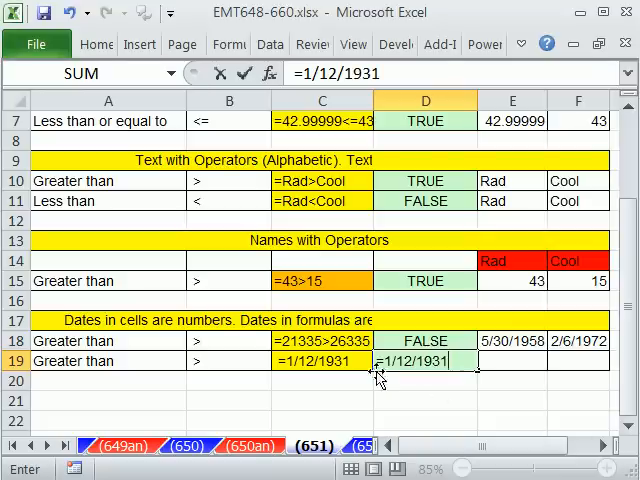
mouse_move(590, 350)
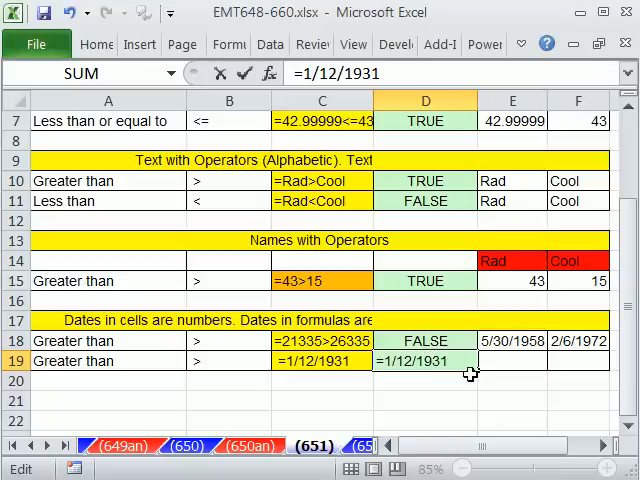
type(">")
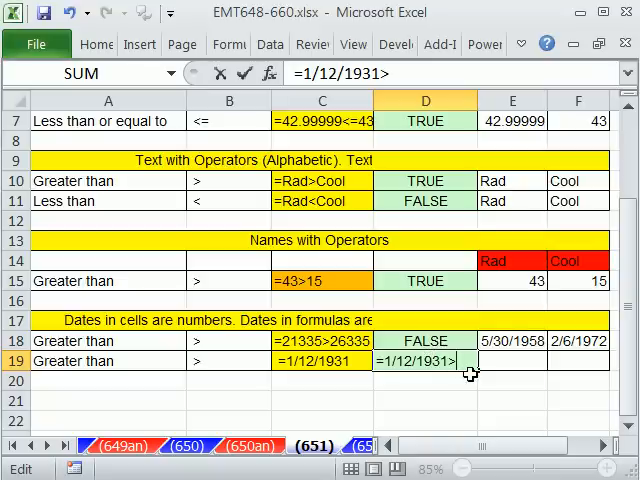